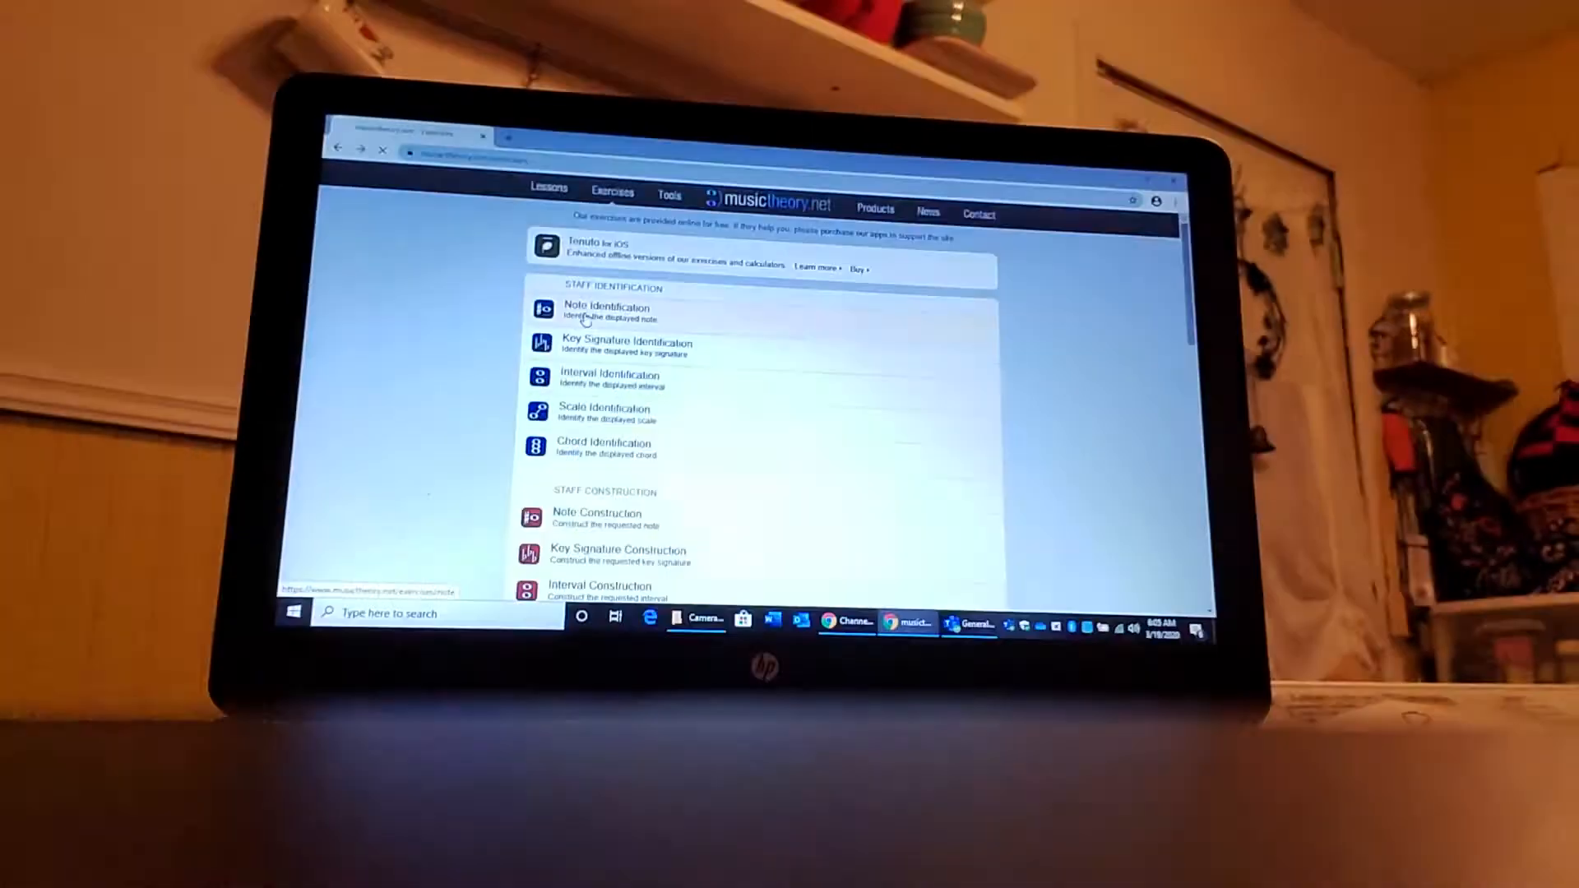
# - Start the Key Signature Identification exercise from the Staff Identification list
pyautogui.click(606, 312)
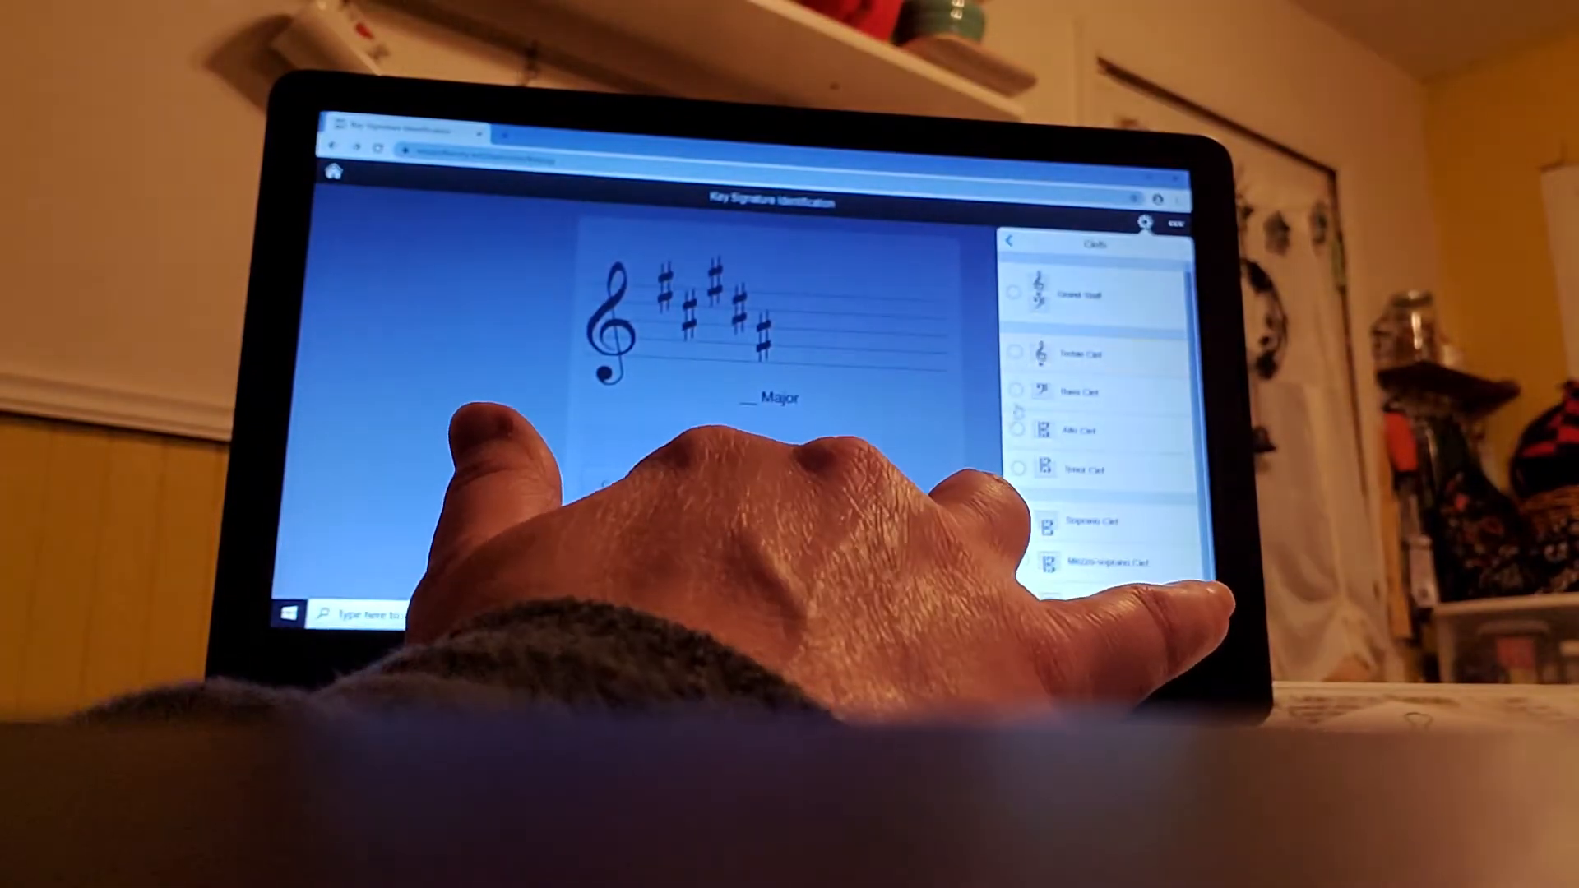
# - Tick two additional clefs in the exercise's Clefs settings
pyautogui.click(1021, 431)
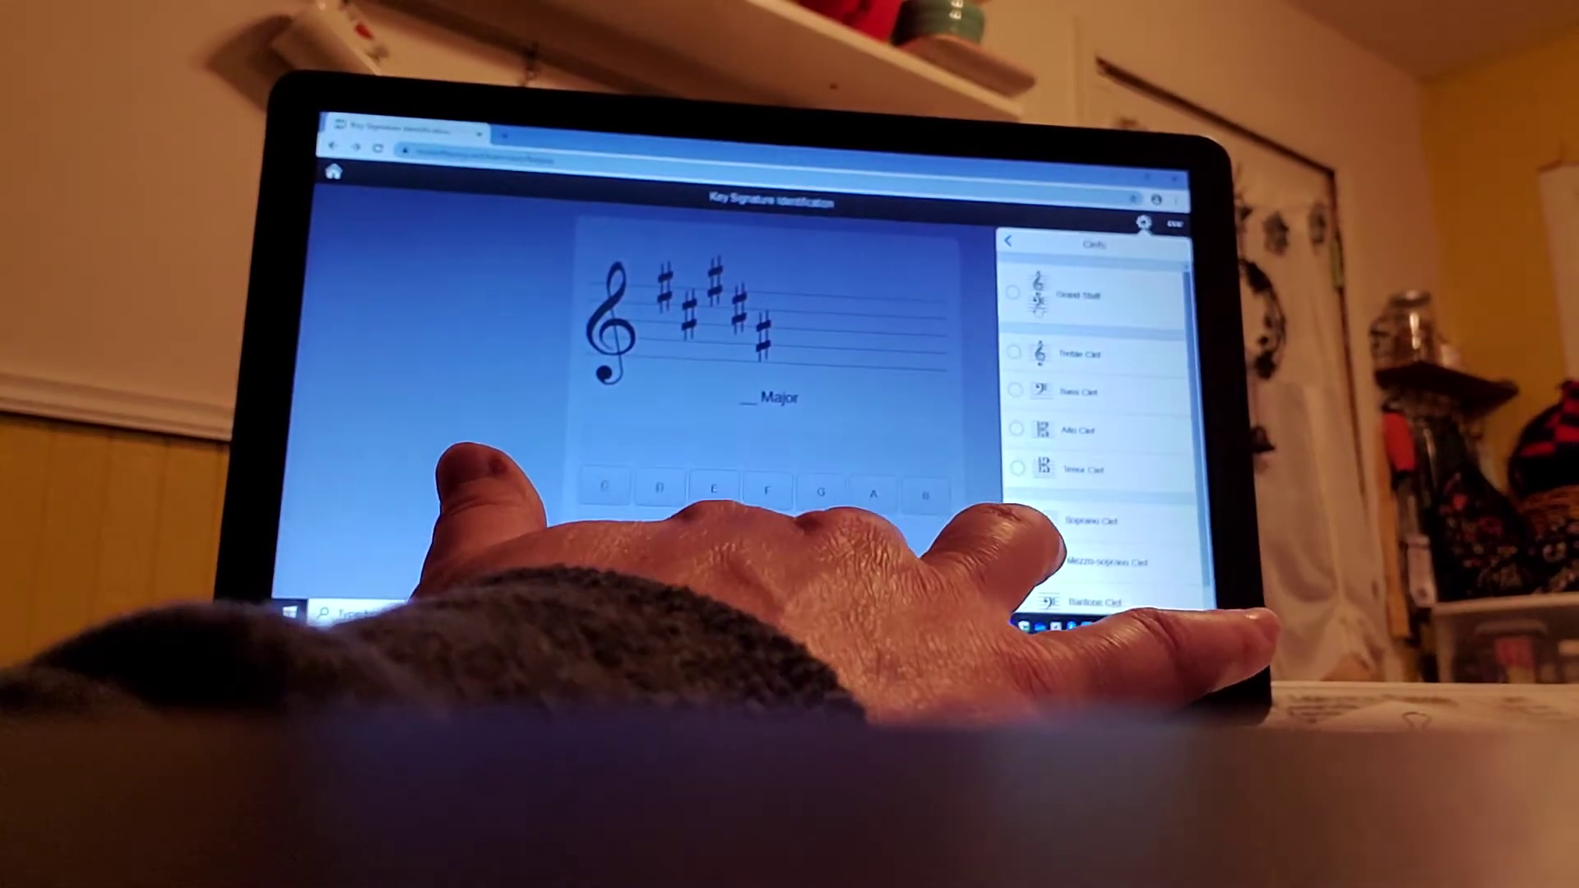
pyautogui.click(1017, 292)
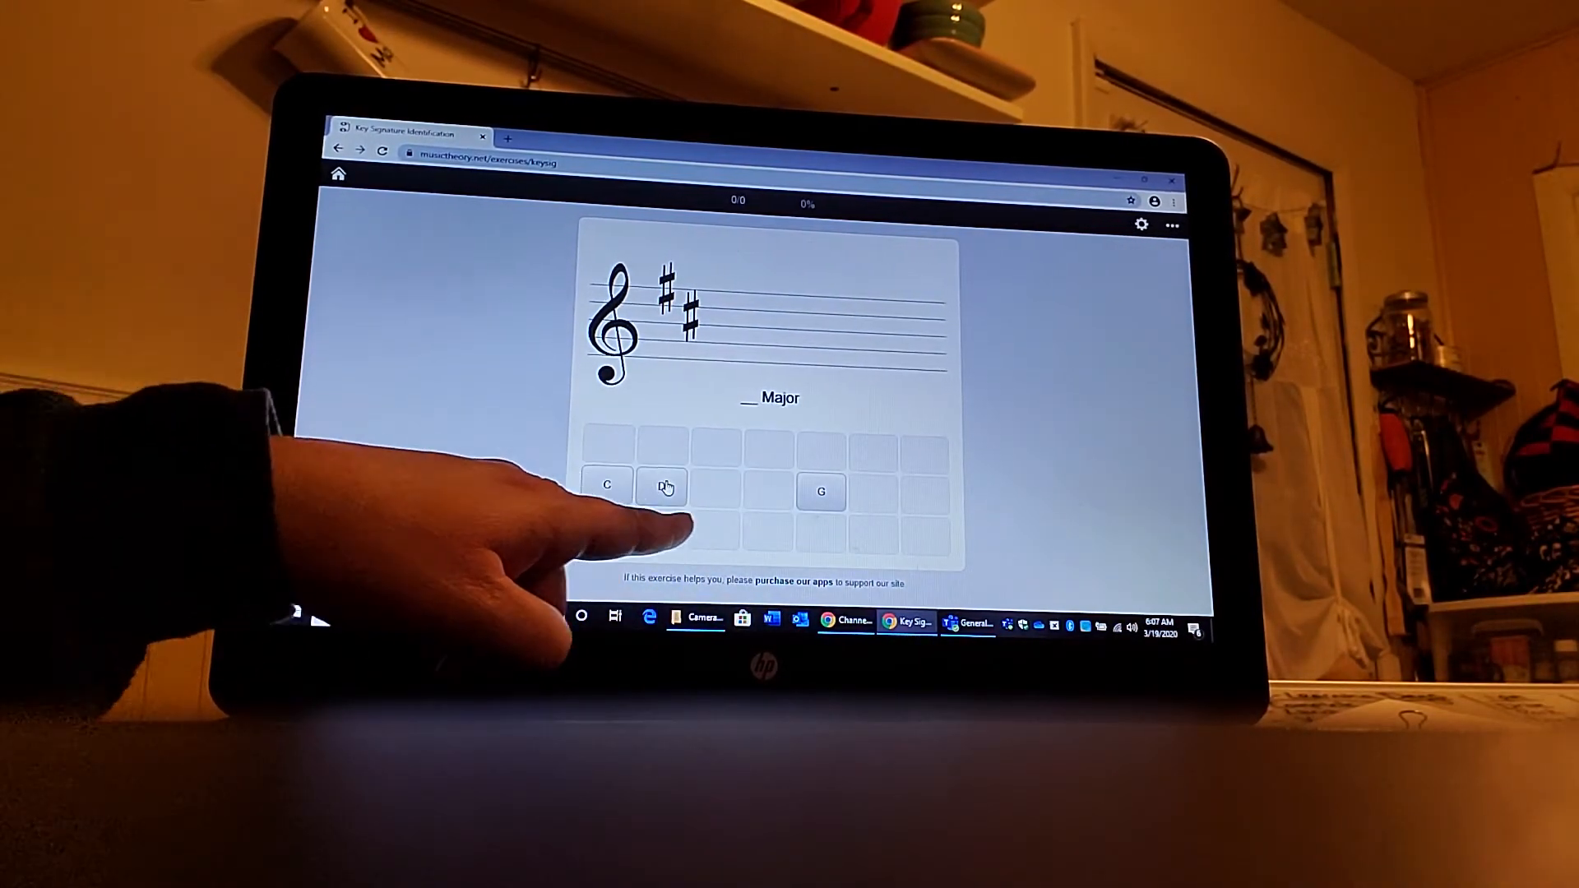
# - Answer D for the two-sharp signature and G for the one-sharp signature
pyautogui.click(661, 486)
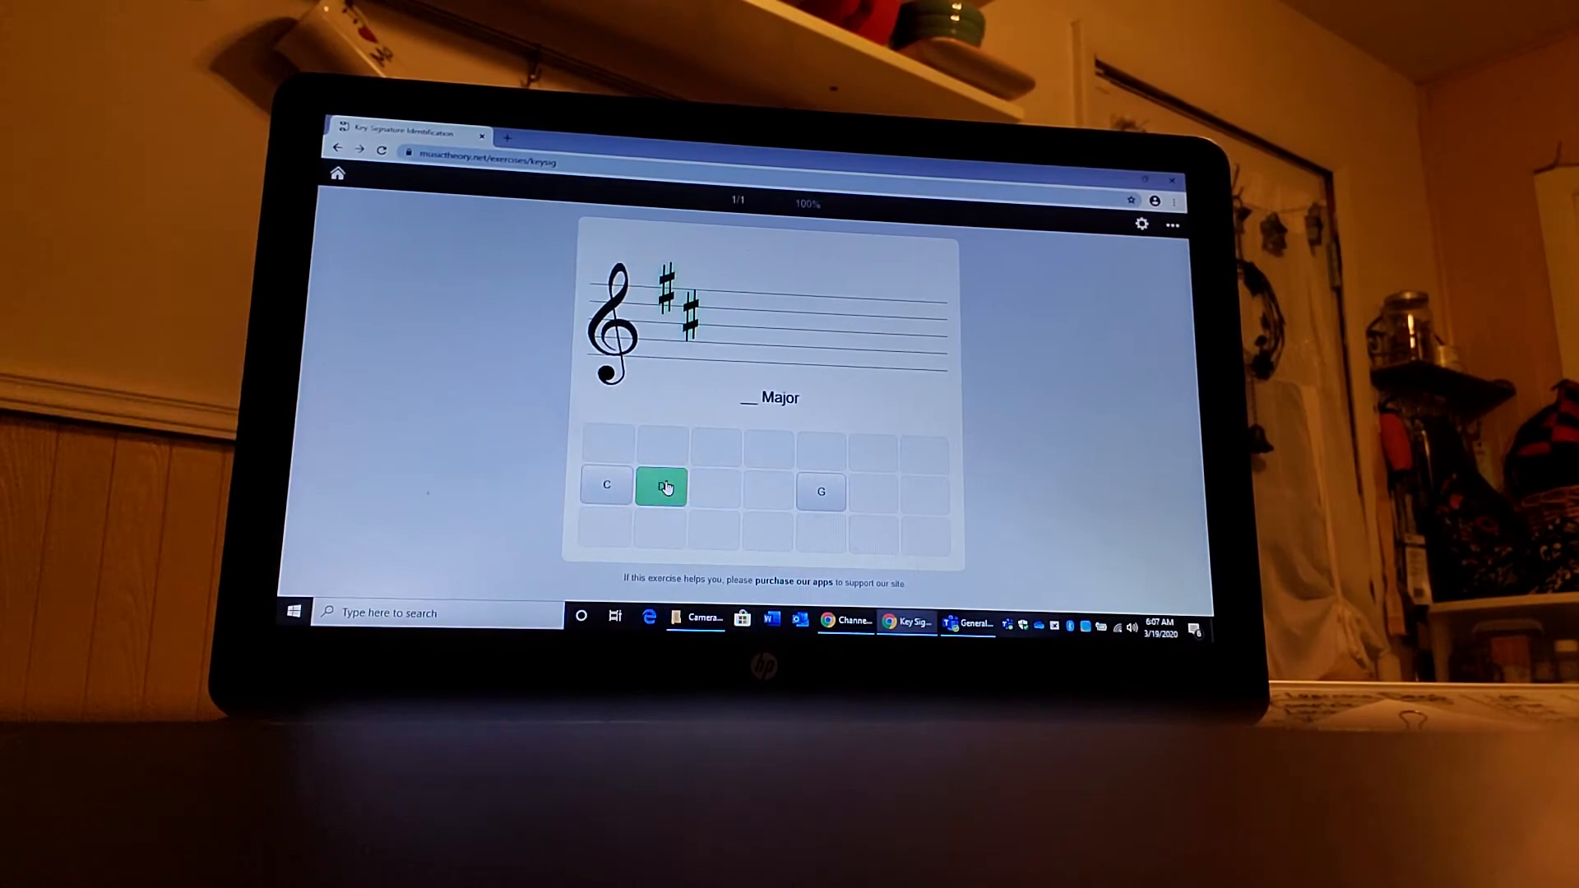
pyautogui.click(660, 485)
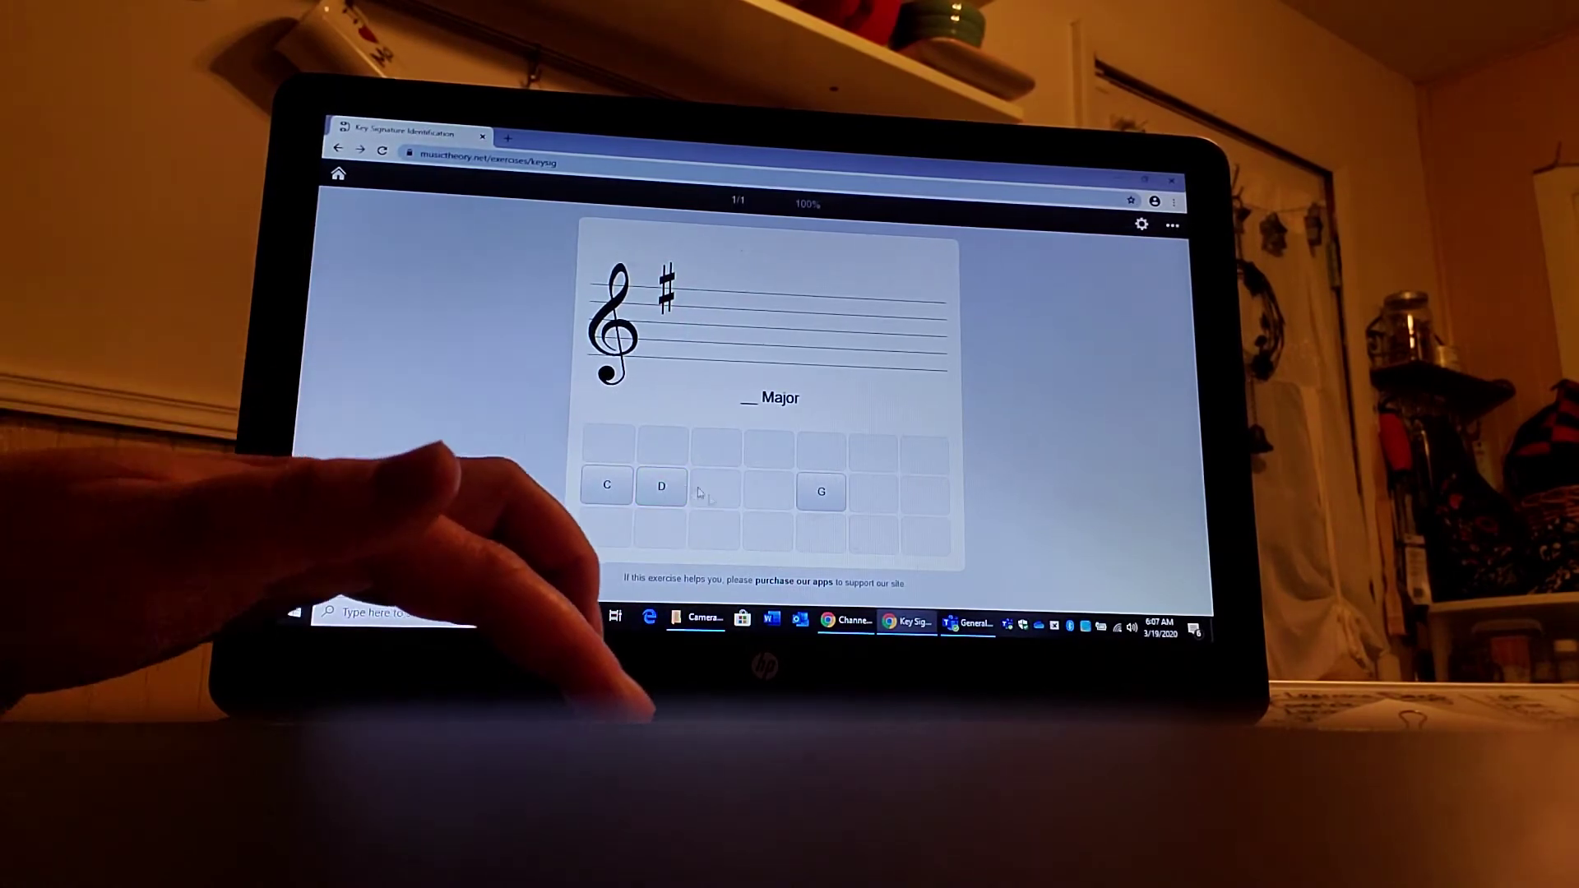
pyautogui.click(819, 492)
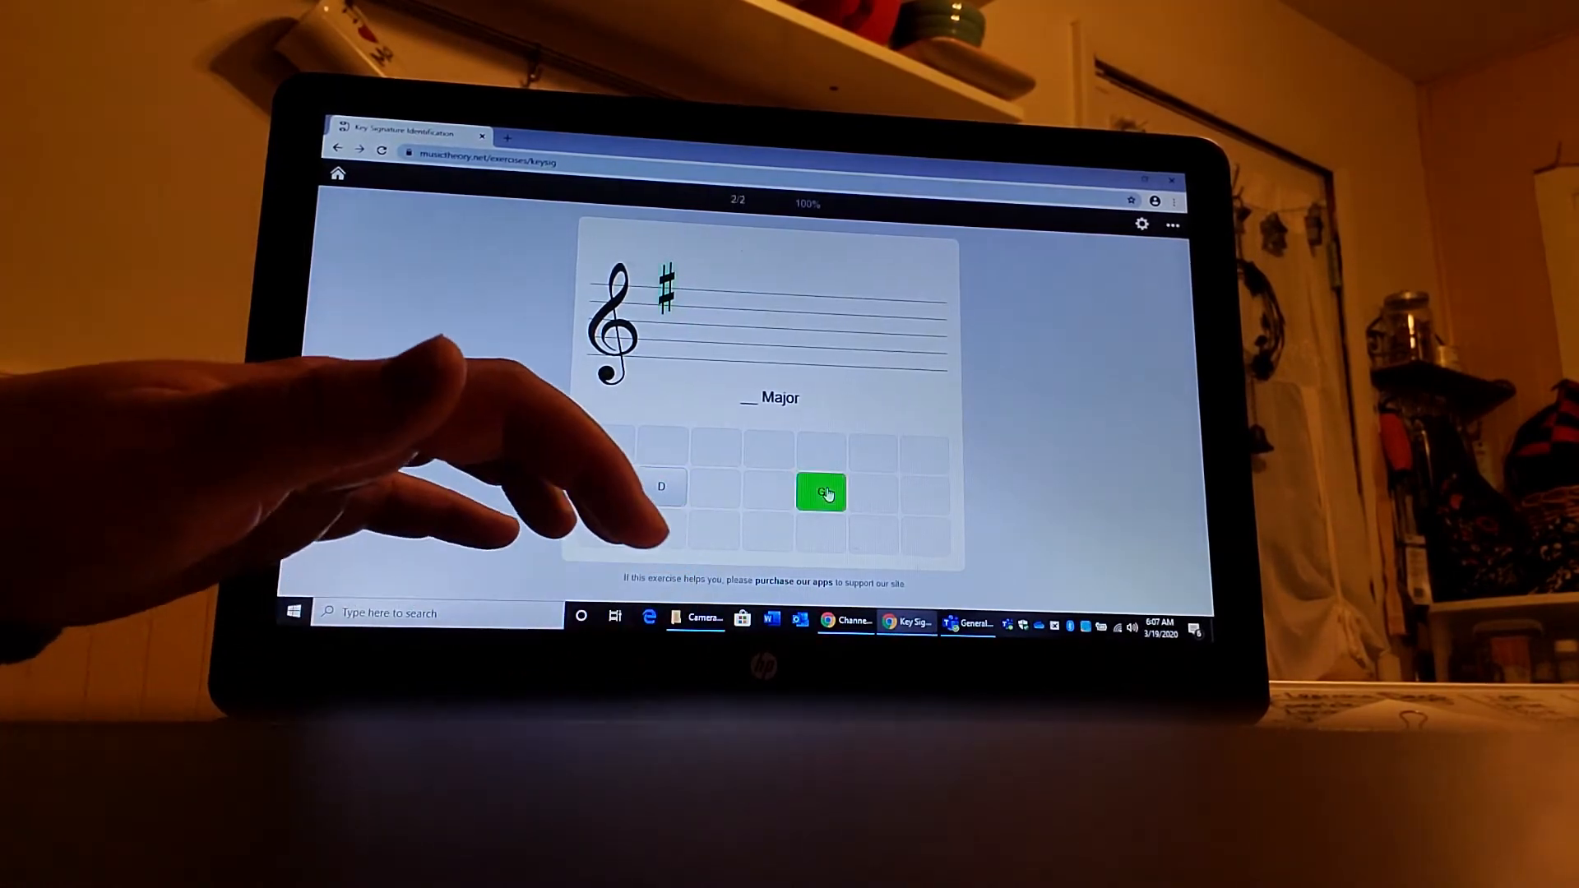
pyautogui.click(820, 492)
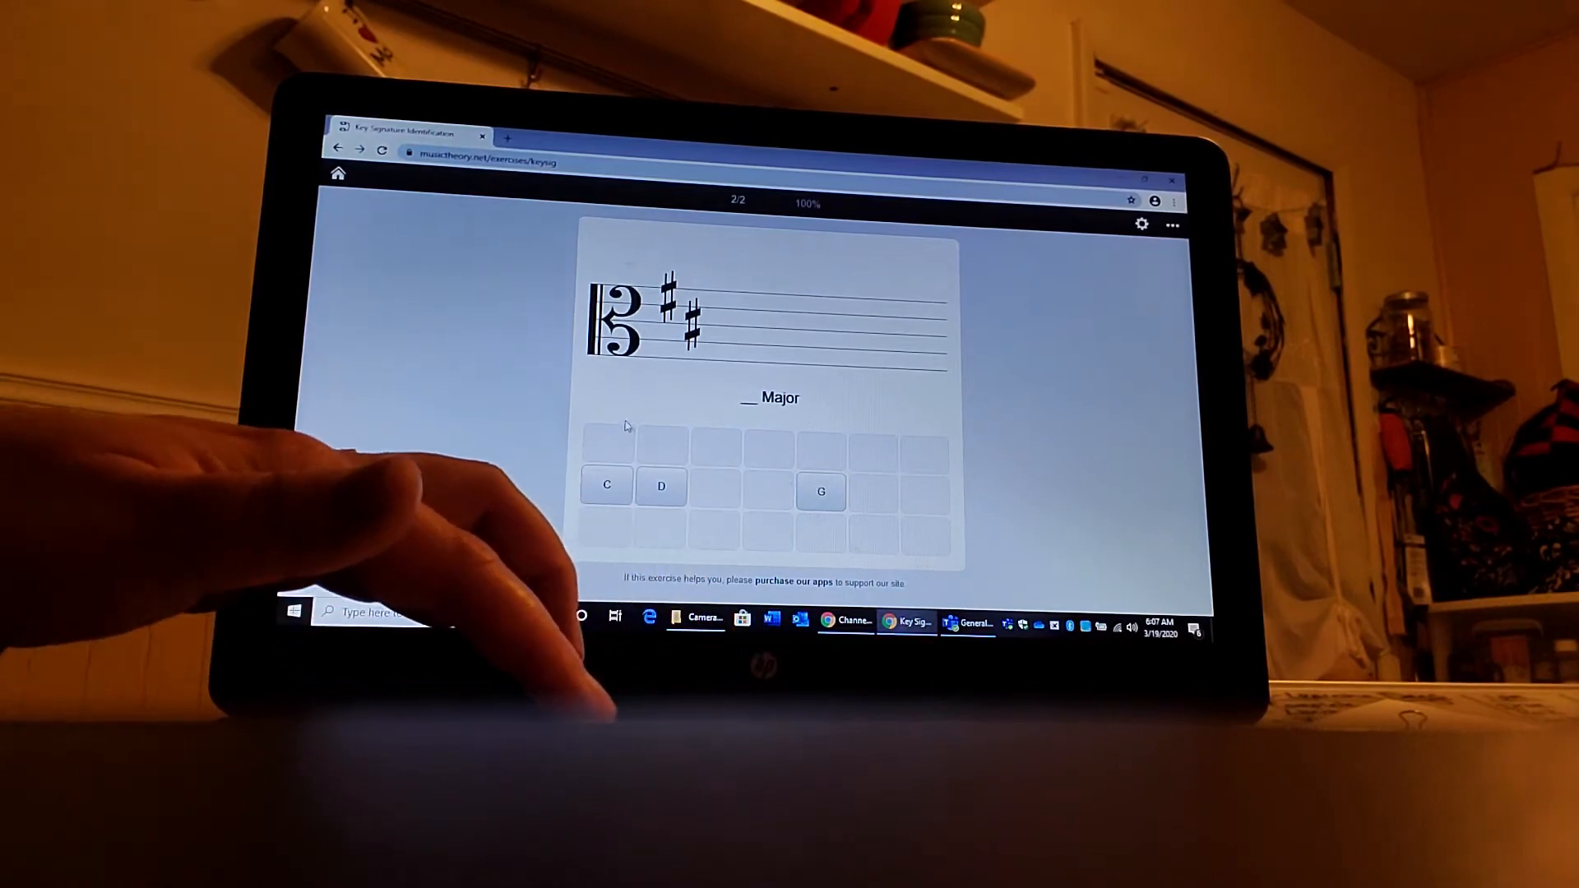